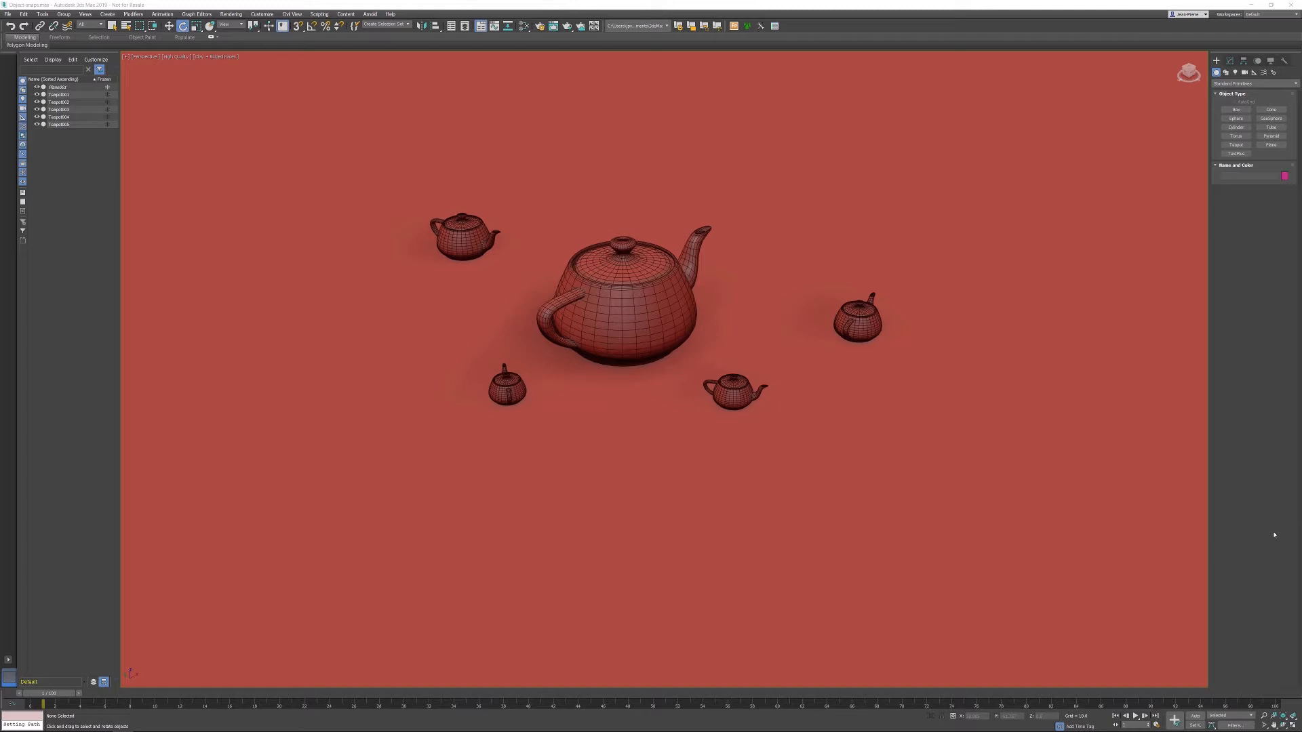
pyautogui.moveTo(1276, 671)
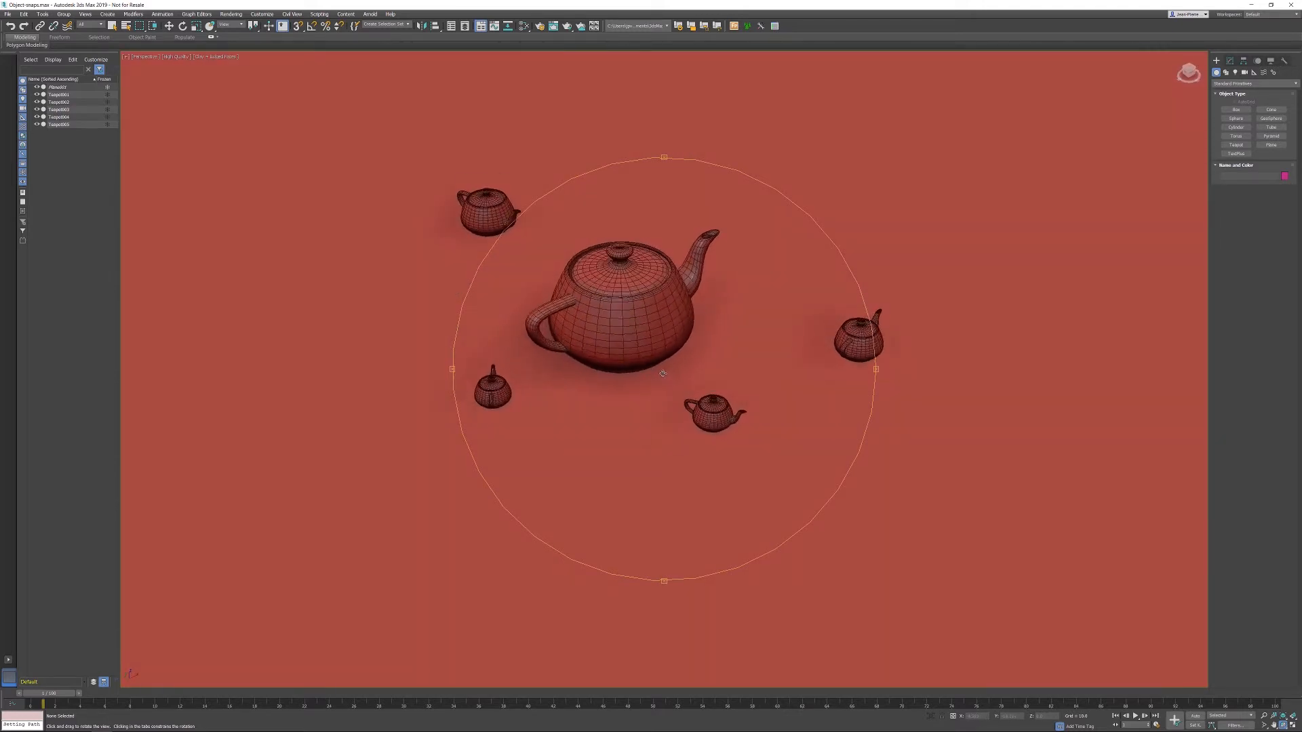
# Step: Restore the starting view angle and select the small front-right teapot
pyautogui.moveTo(663, 375); pyautogui.dragTo(683, 366)
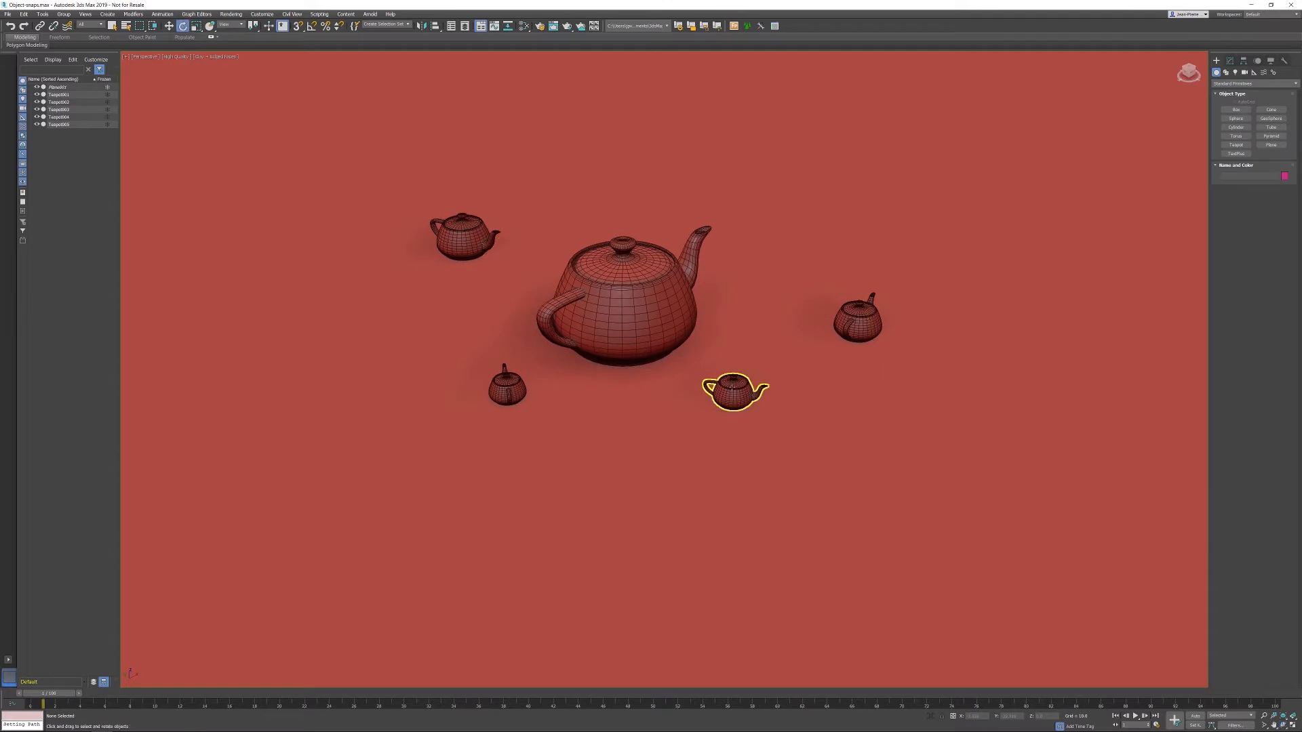
pyautogui.click(731, 398)
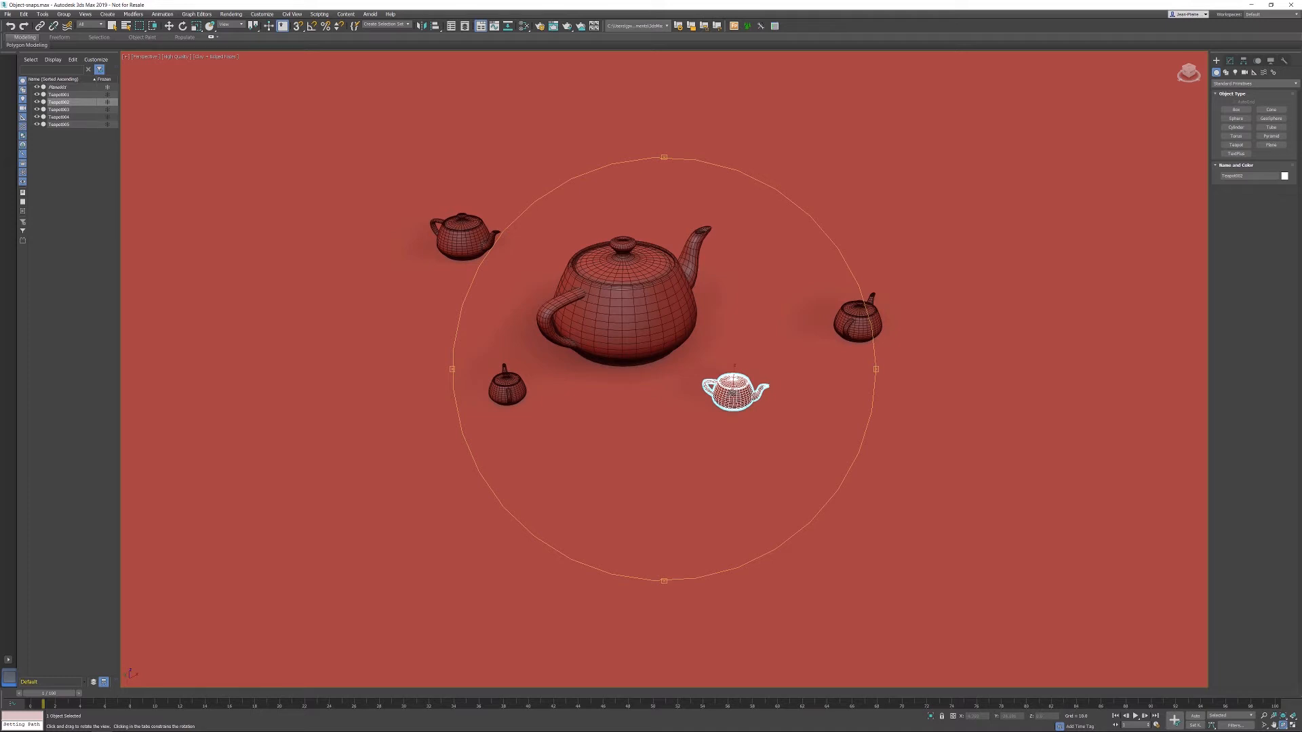
# Step: Convert the selected small teapot to an Editable Poly via the quad menu
pyautogui.rightClick(729, 394)
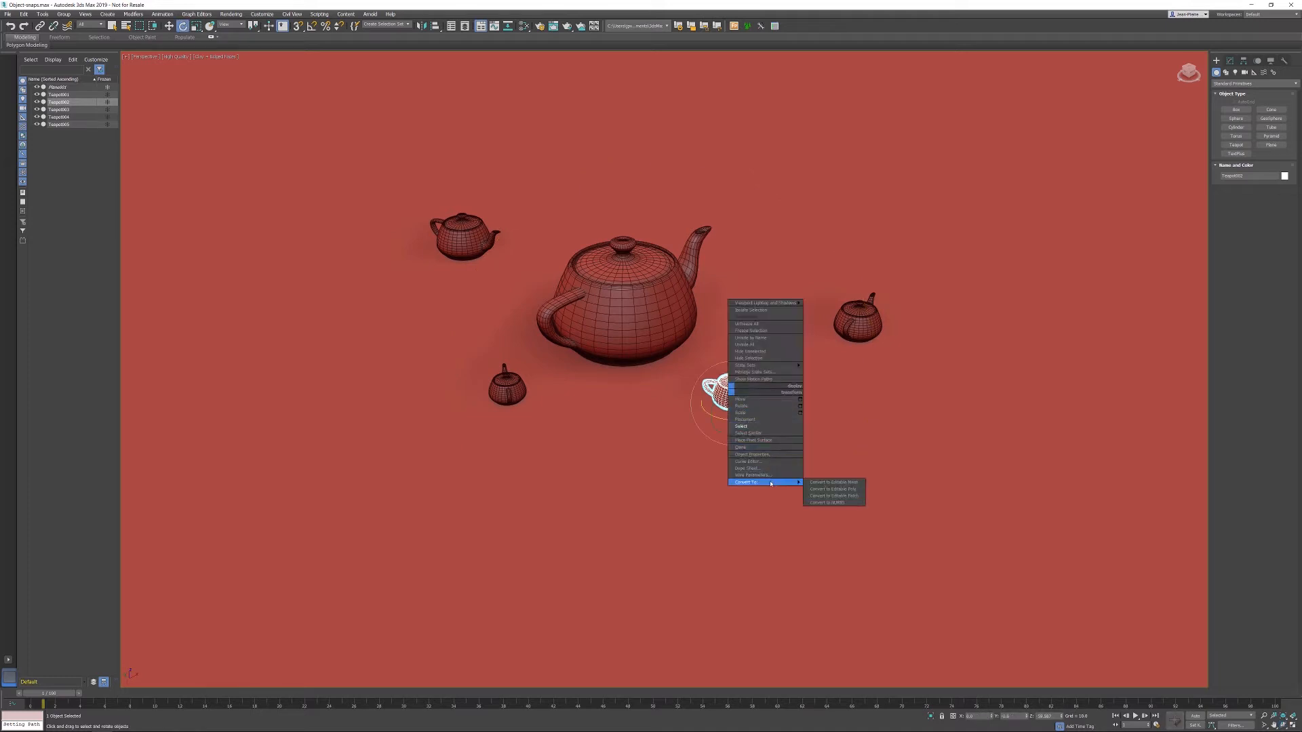
pyautogui.click(829, 488)
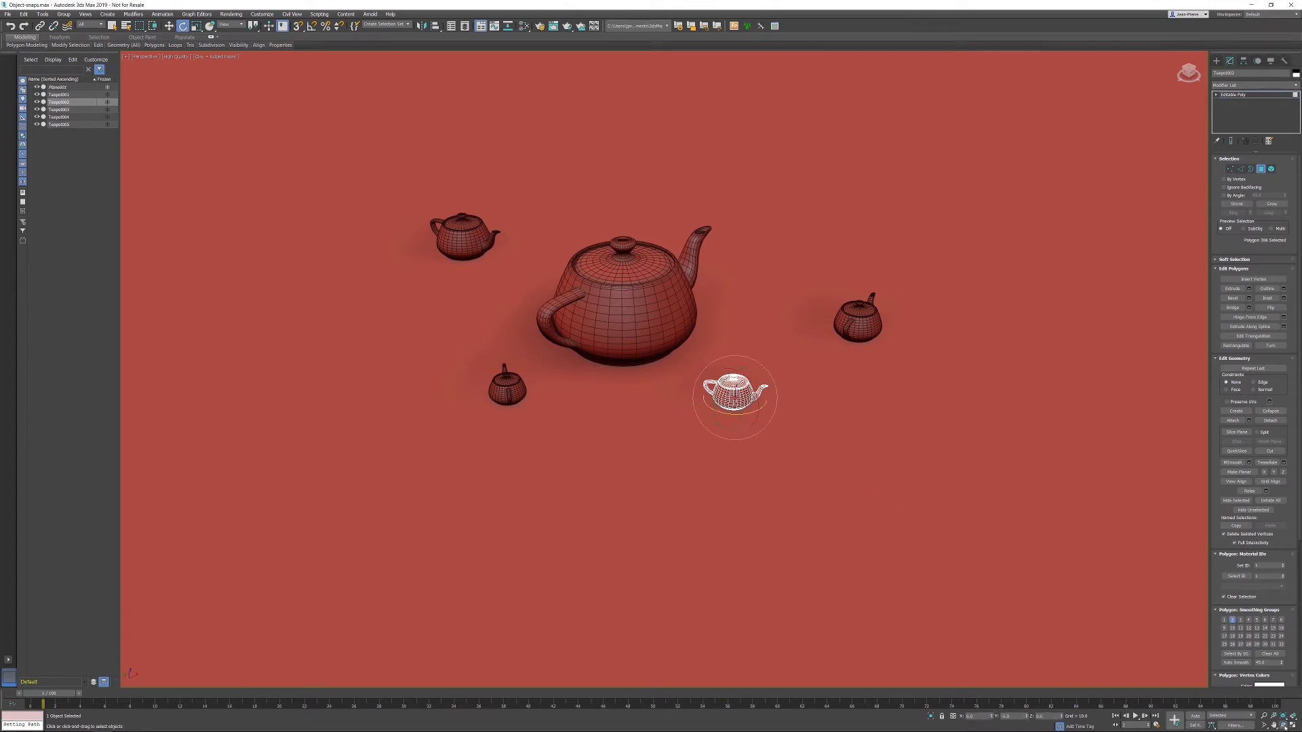
pyautogui.moveTo(735, 397); pyautogui.dragTo(781, 435)
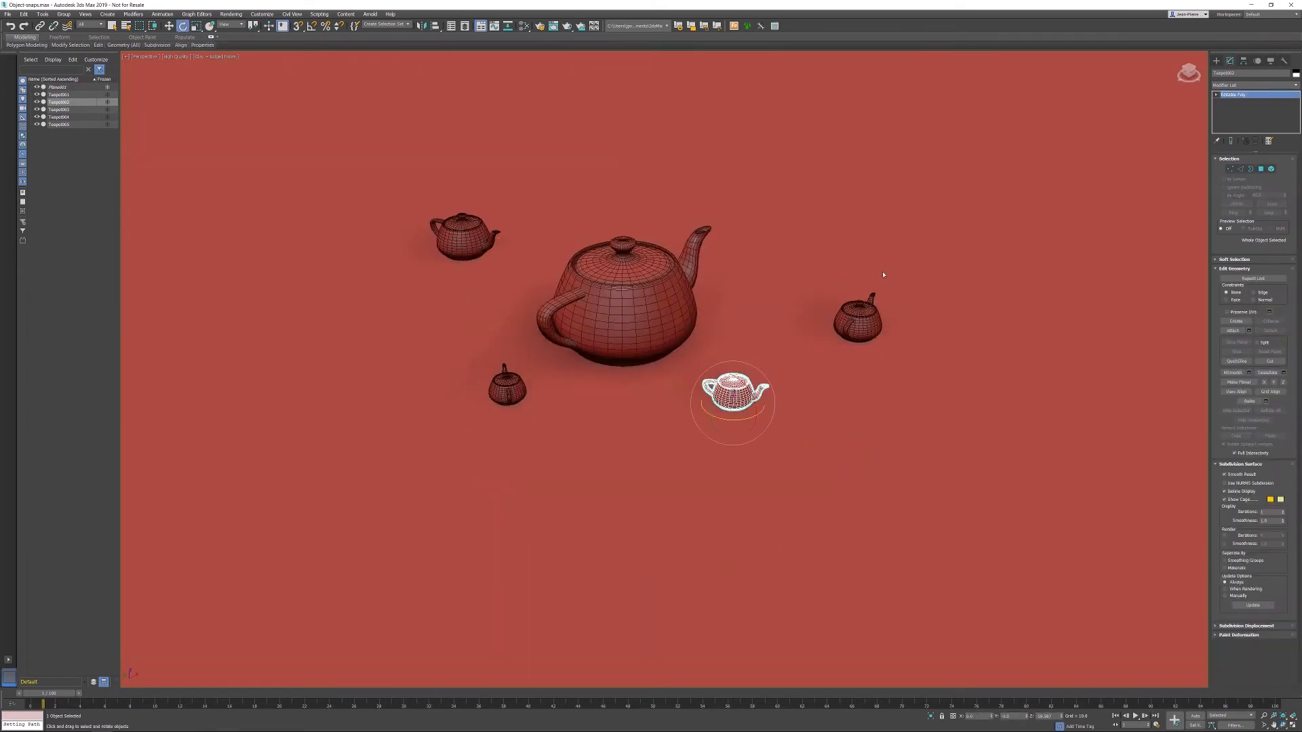
# Step: Choose Orbit Point of Interest from the viewport Orbit flyout
pyautogui.click(858, 322)
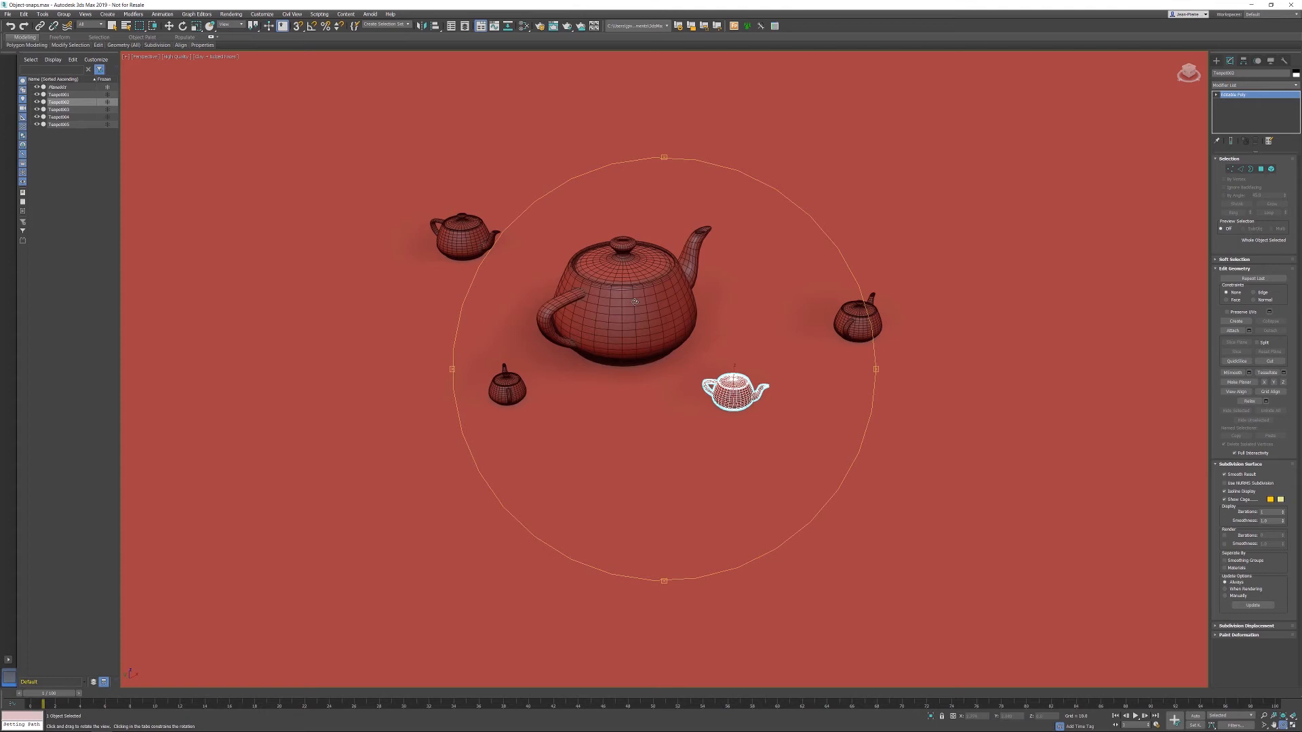
# Step: Orbit the scene around a point picked on the large teapot's body
pyautogui.click(623, 318)
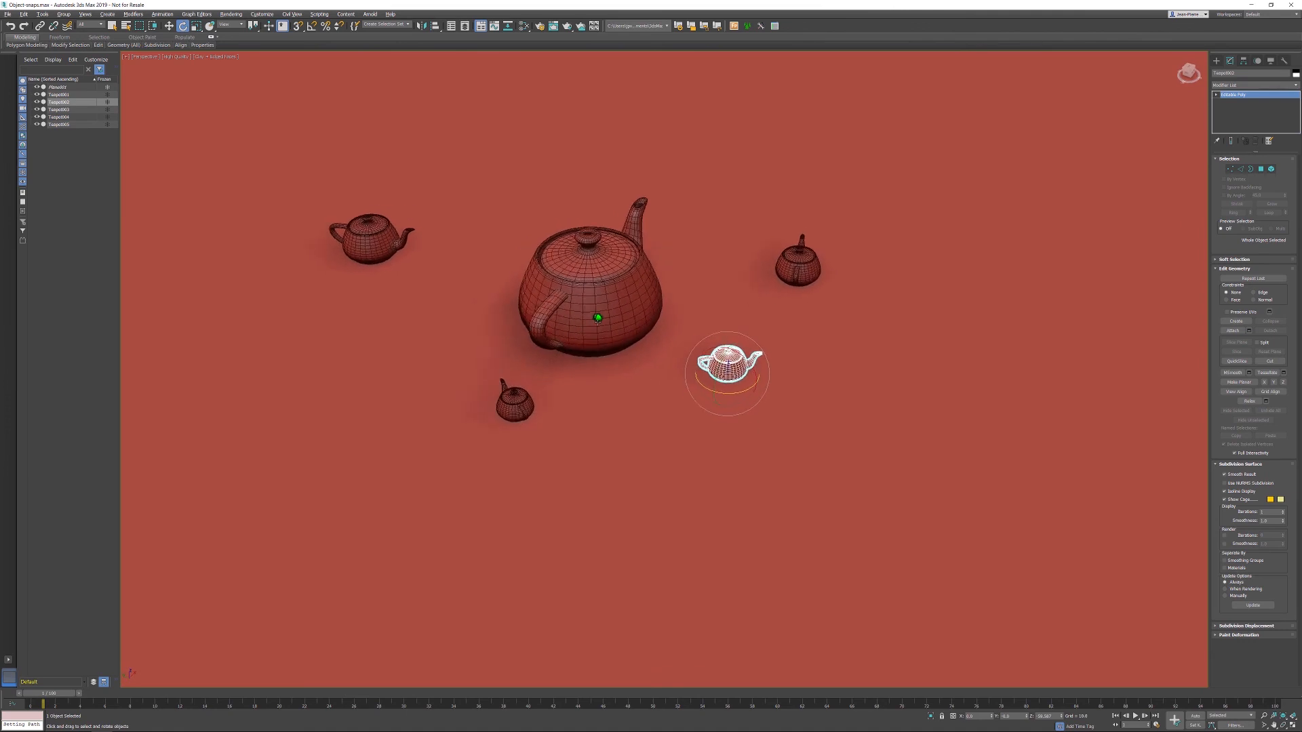
pyautogui.moveTo(597, 317); pyautogui.dragTo(719, 295)
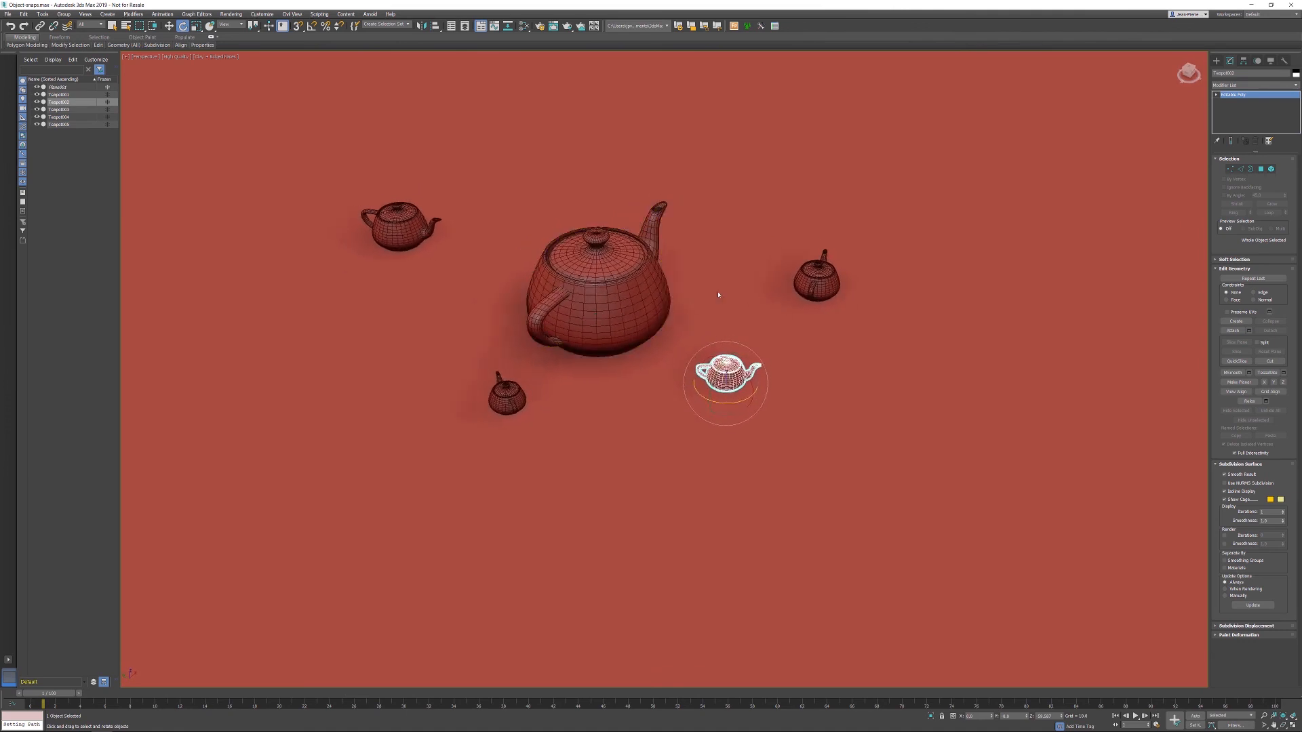